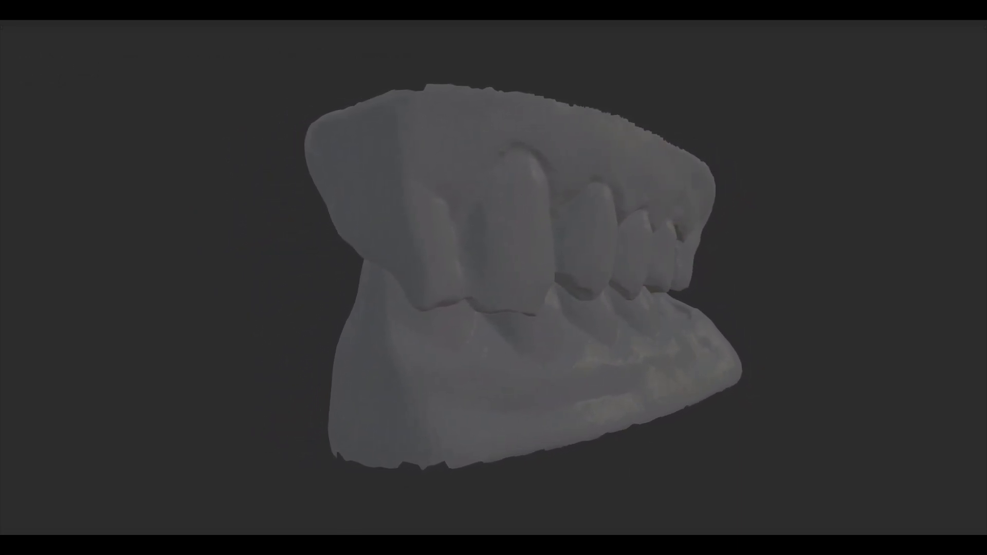
Apply Shade Smooth to the scanned dental arch via its object context menu
right_click(440, 251)
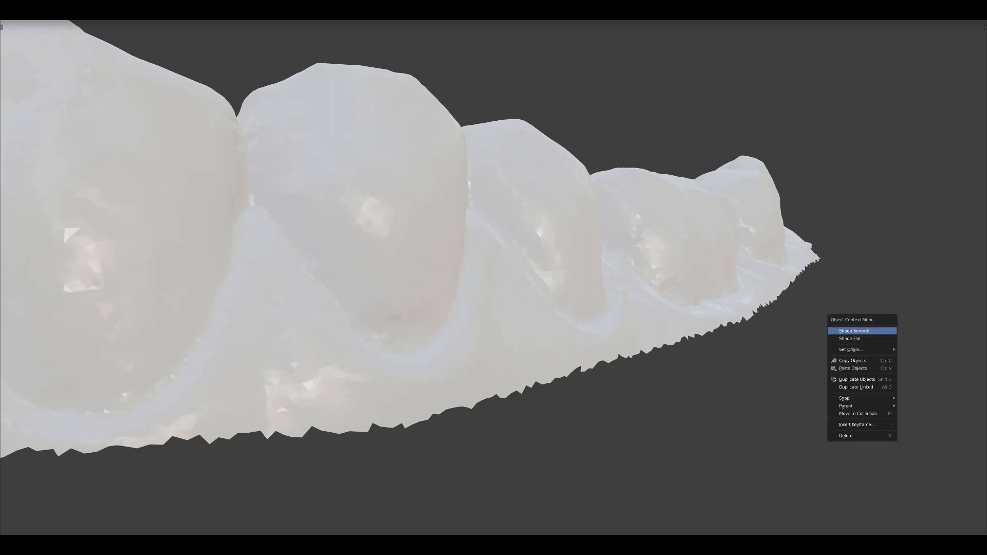
click(853, 331)
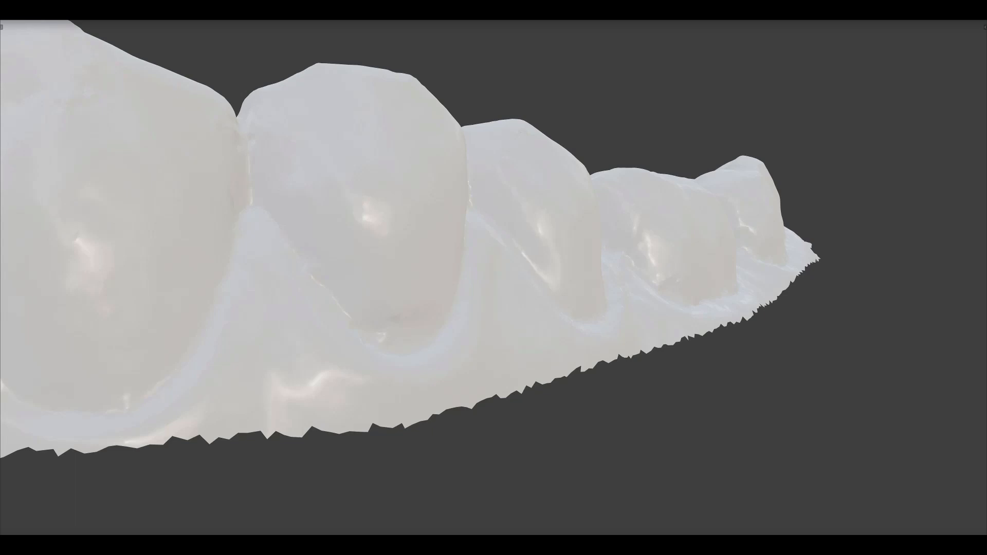